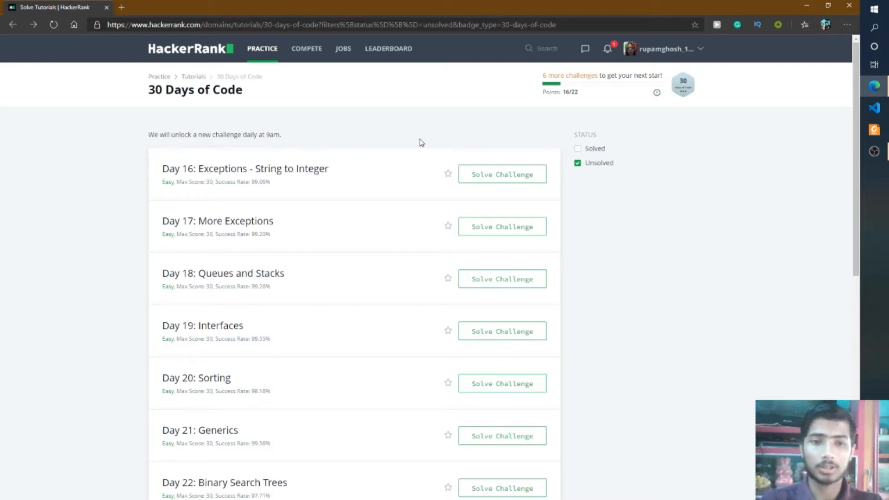
{"action": "mouse_move", "coordinate": [481, 159]}
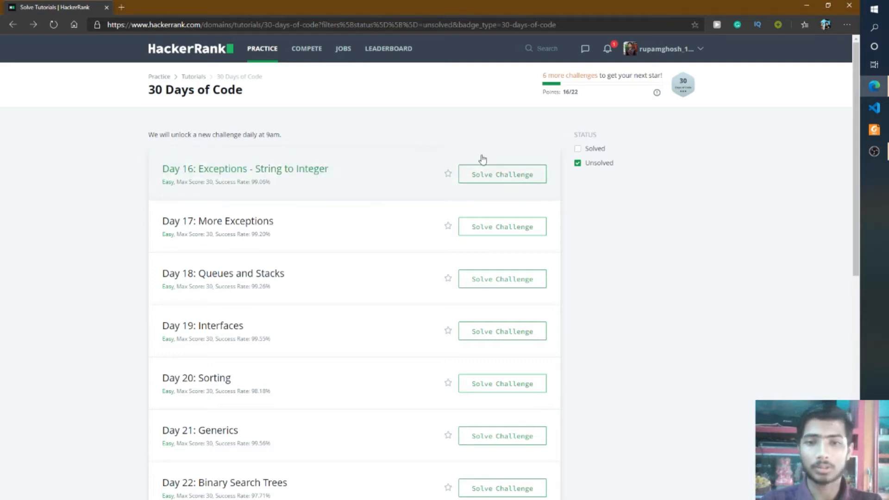
- Open 'Day 16: Exceptions - String to Integer' and read its objective, task and constraints
{"action": "left_click", "coordinate": [500, 174]}
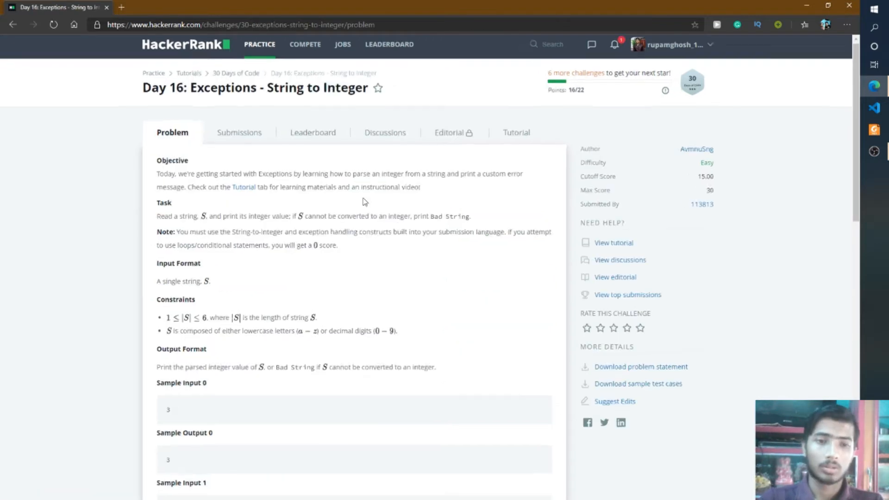
{"action": "scroll", "scroll_direction": "down", "scroll_amount": 3}
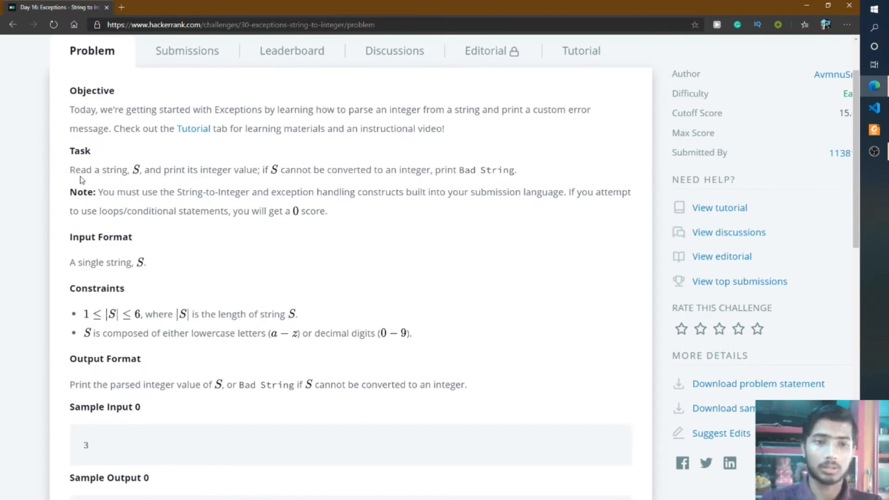
{"action": "mouse_move", "coordinate": [206, 166]}
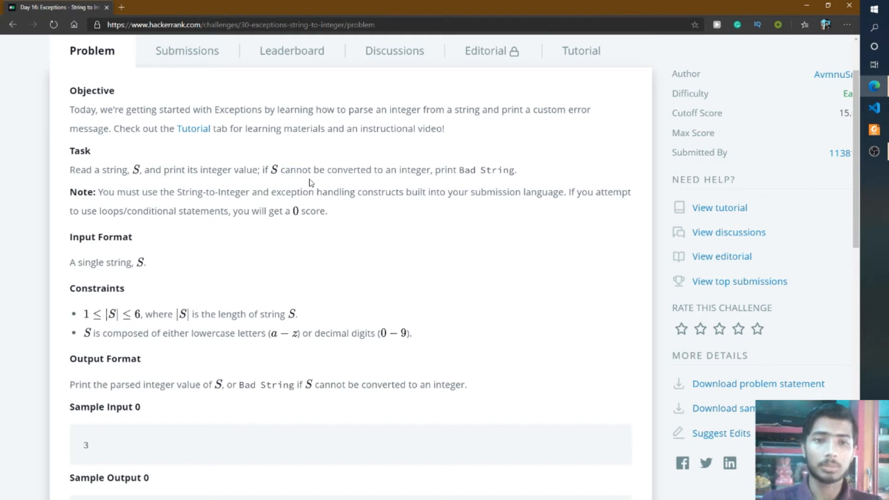
{"action": "mouse_move", "coordinate": [399, 167]}
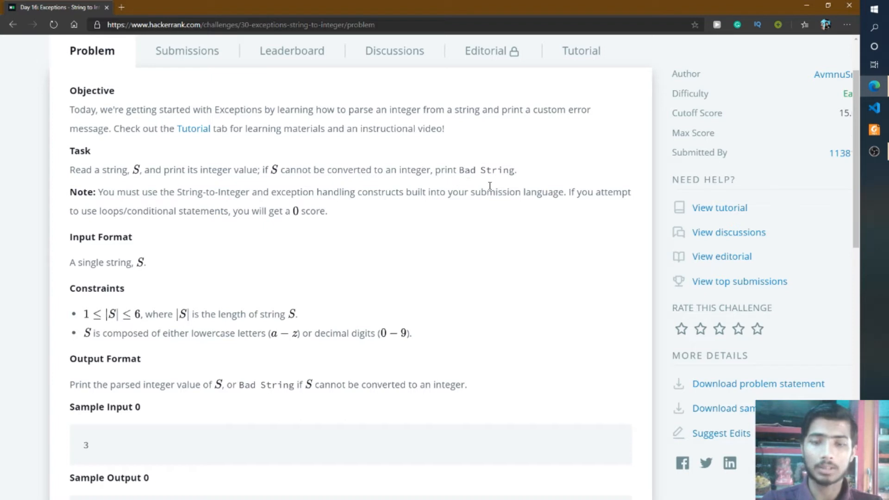
{"action": "mouse_move", "coordinate": [451, 239]}
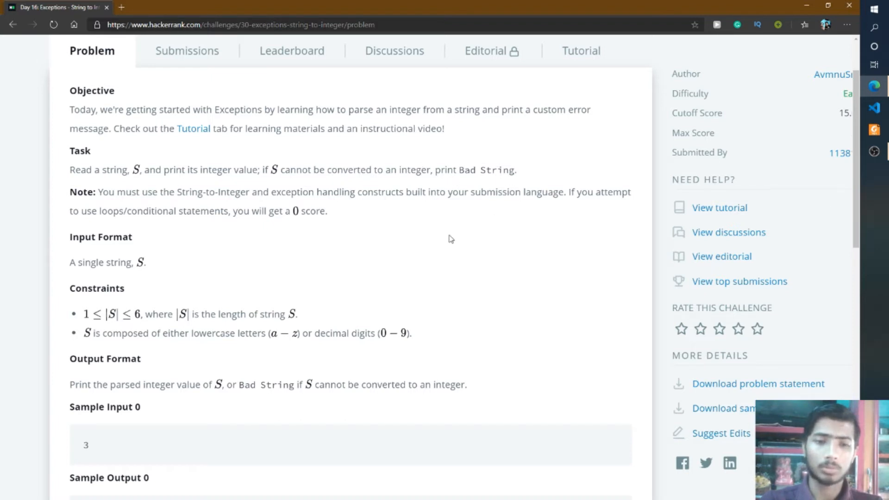
{"action": "scroll", "scroll_direction": "down", "scroll_amount": 3}
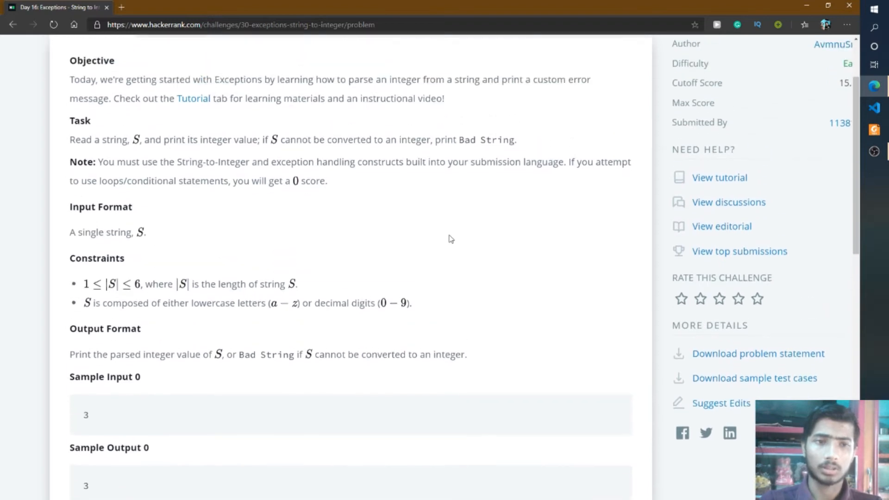
{"action": "scroll", "scroll_direction": "up", "scroll_amount": 3}
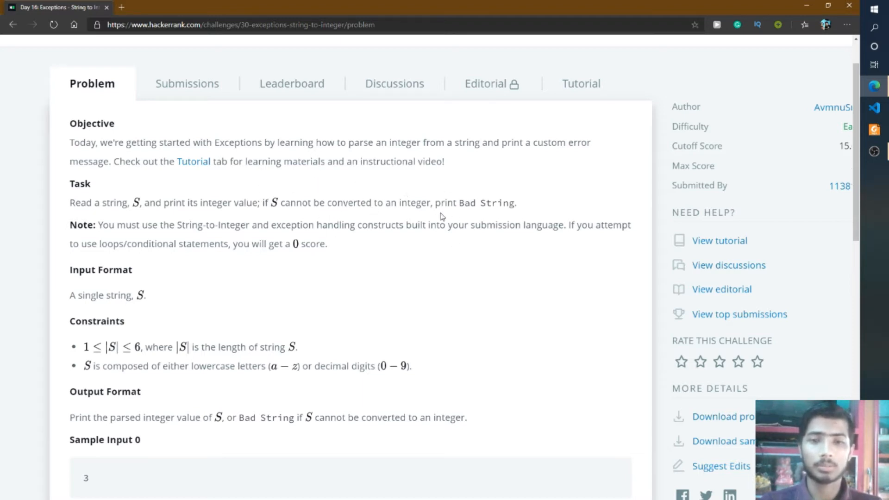
{"action": "mouse_move", "coordinate": [490, 212]}
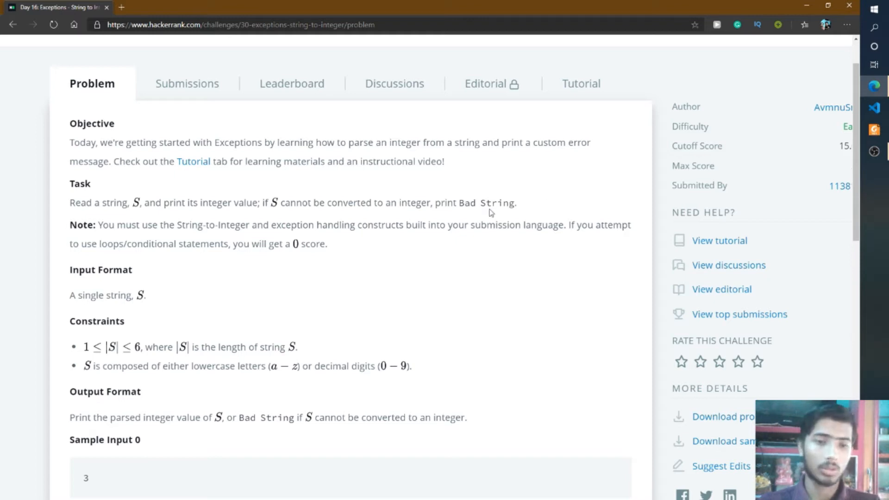
- Review the sample outputs (3 and Bad String) and explanation, down to the C++ editor
{"action": "scroll", "scroll_direction": "down", "scroll_amount": 3}
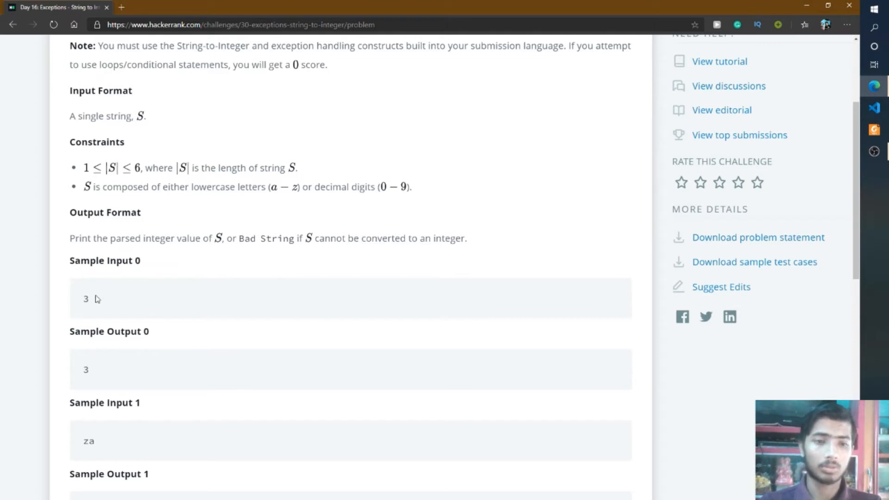
{"action": "mouse_move", "coordinate": [84, 309]}
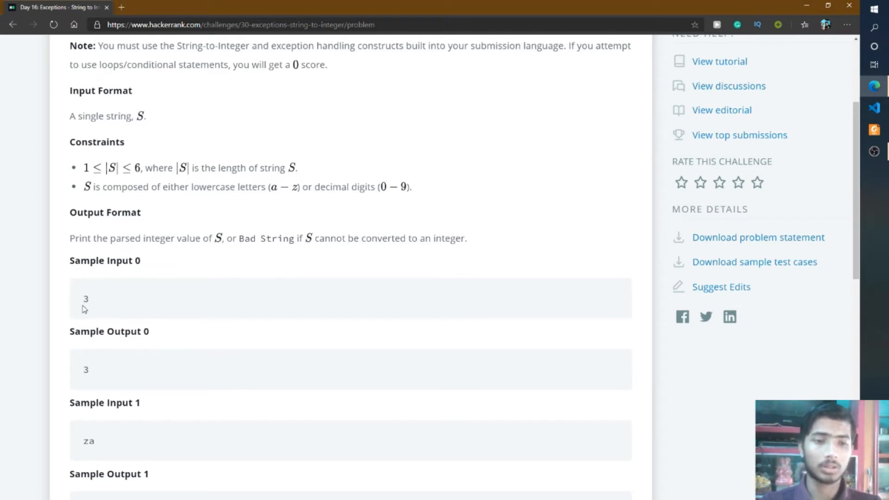
{"action": "mouse_move", "coordinate": [109, 364]}
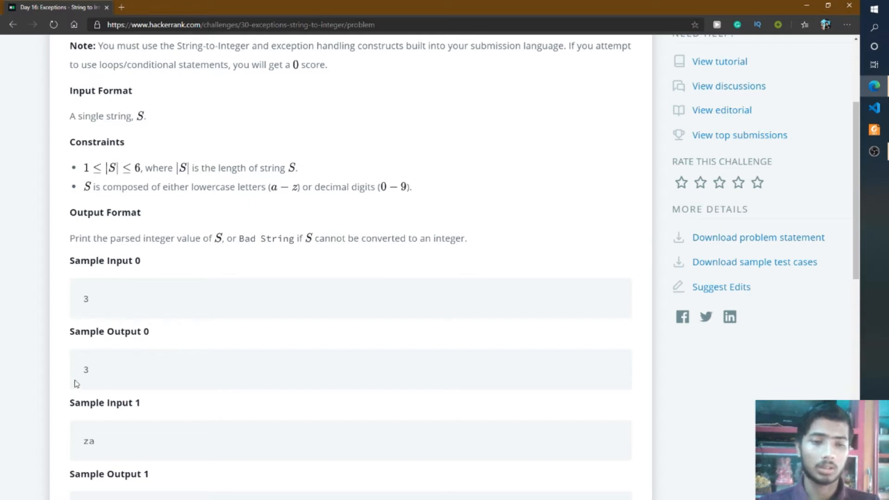
{"action": "mouse_move", "coordinate": [94, 364]}
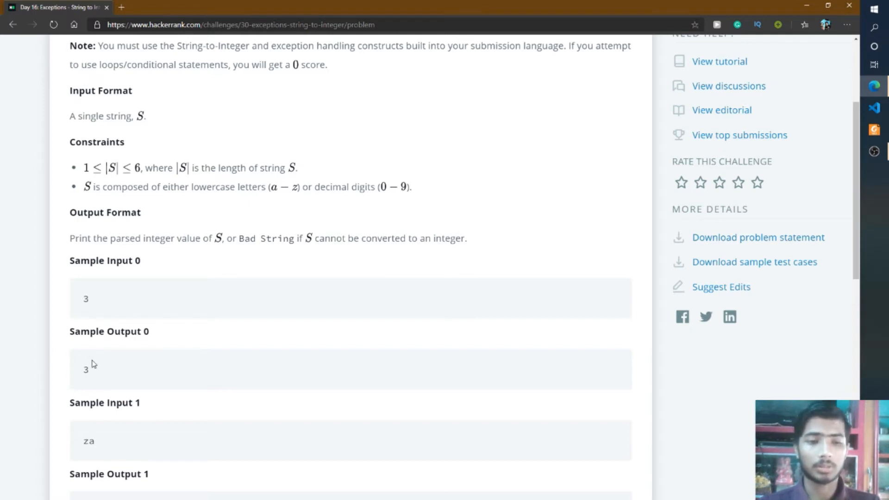
{"action": "scroll", "scroll_direction": "down", "scroll_amount": 3}
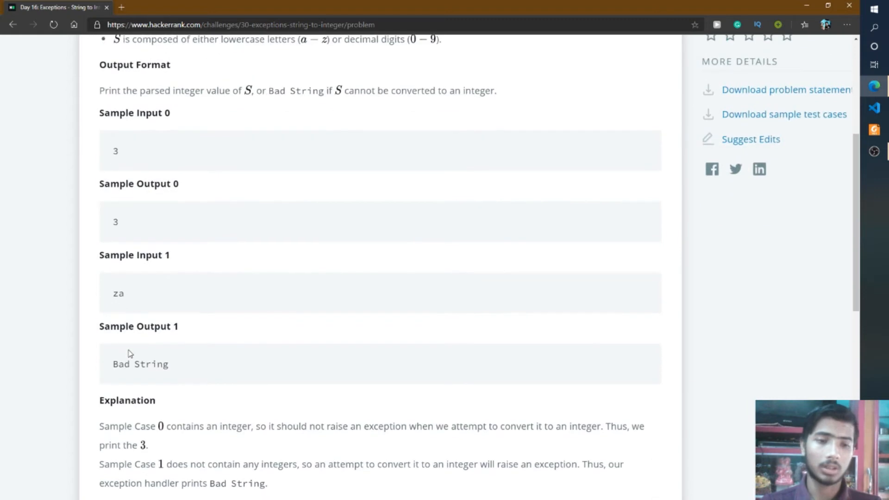
{"action": "mouse_move", "coordinate": [111, 304]}
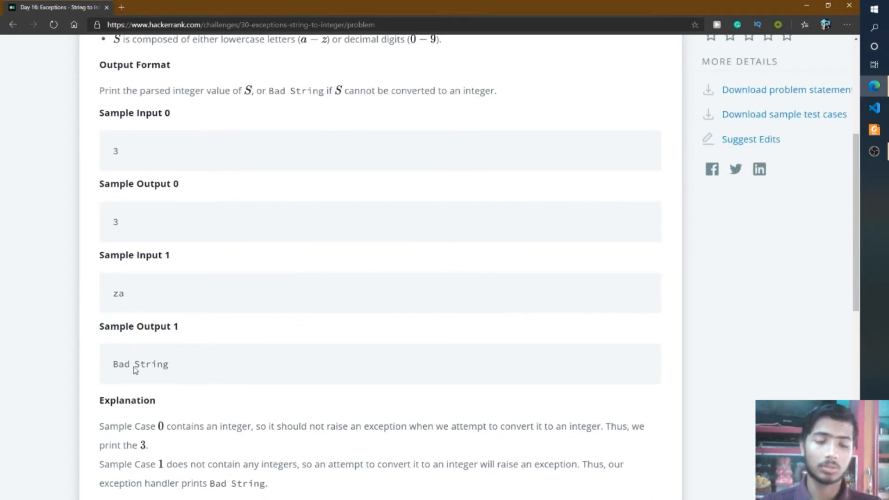
{"action": "mouse_move", "coordinate": [207, 323]}
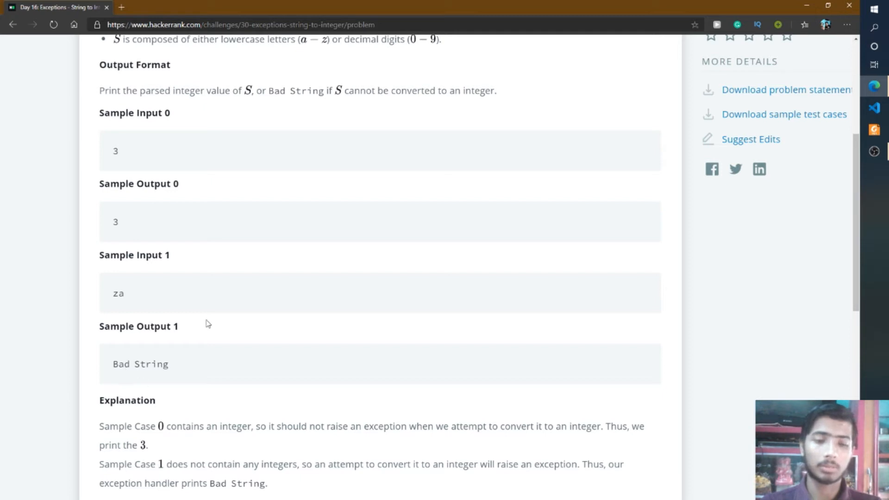
{"action": "scroll", "scroll_direction": "down", "scroll_amount": 3}
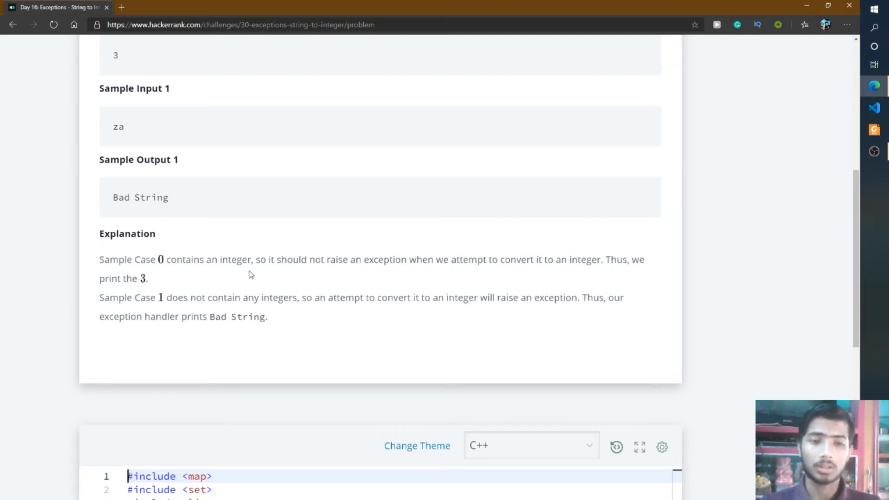
{"action": "mouse_move", "coordinate": [240, 280]}
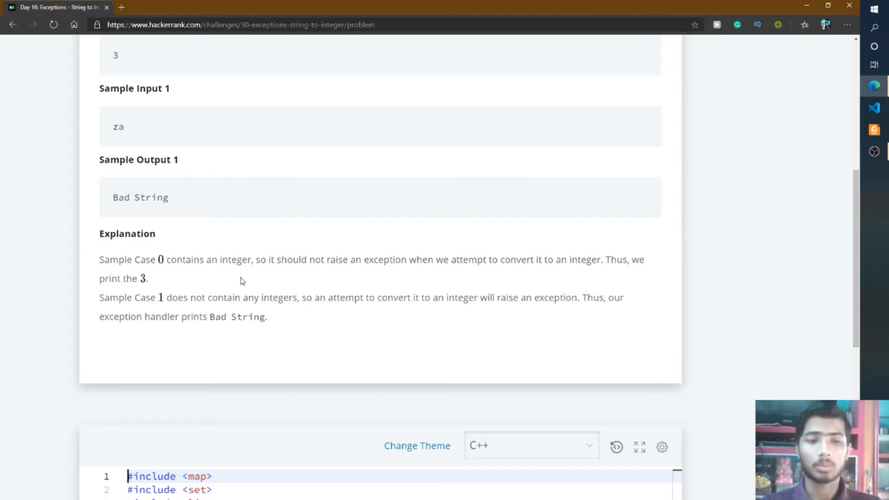
- Keep C++ as the submission language and place the cursor in main after cin >> S
{"action": "scroll", "scroll_direction": "down", "scroll_amount": 3}
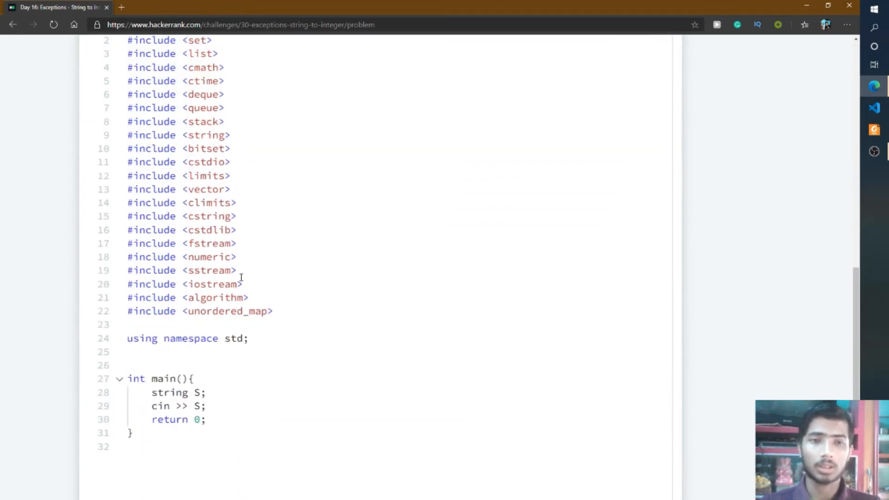
{"action": "left_click", "coordinate": [530, 111]}
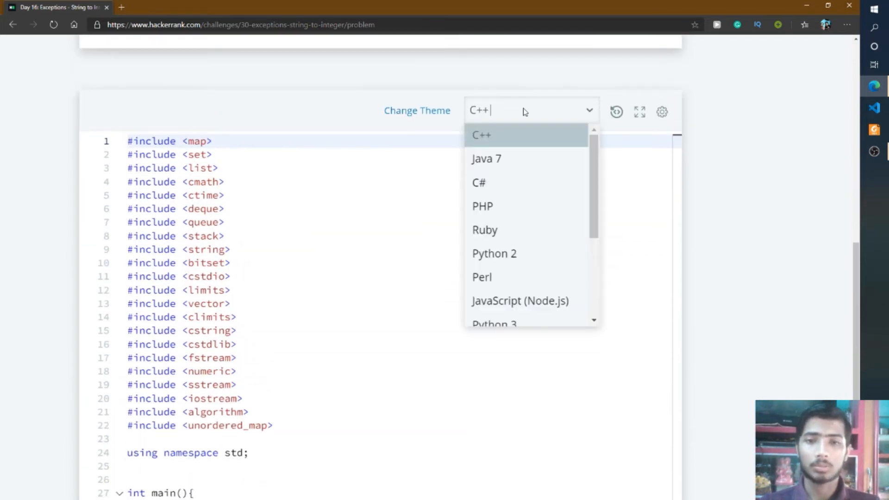
{"action": "mouse_move", "coordinate": [495, 140]}
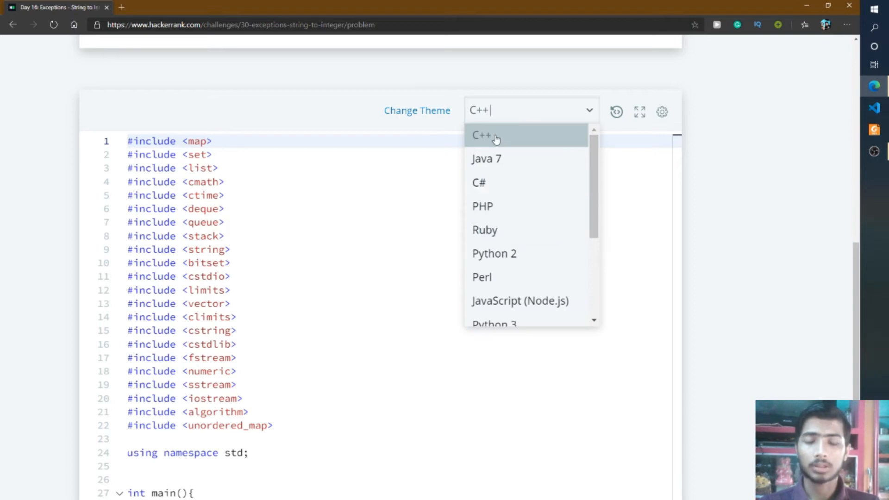
{"action": "left_click", "coordinate": [481, 135]}
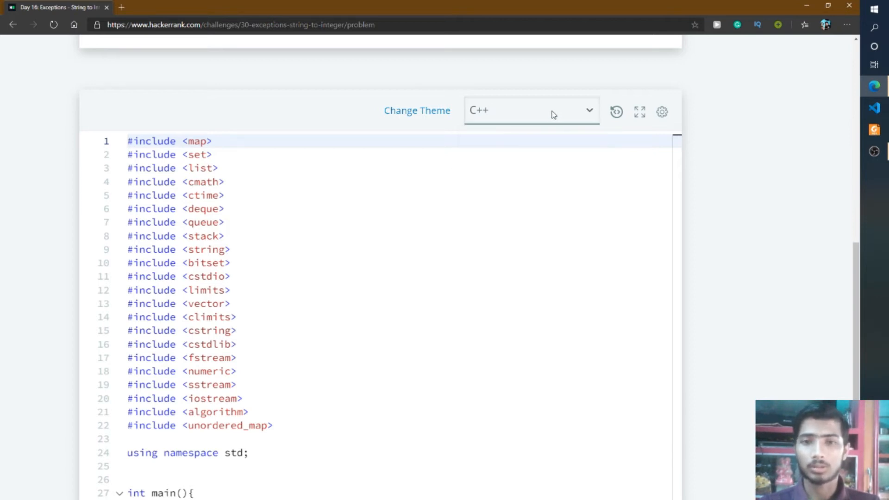
{"action": "left_click", "coordinate": [532, 111]}
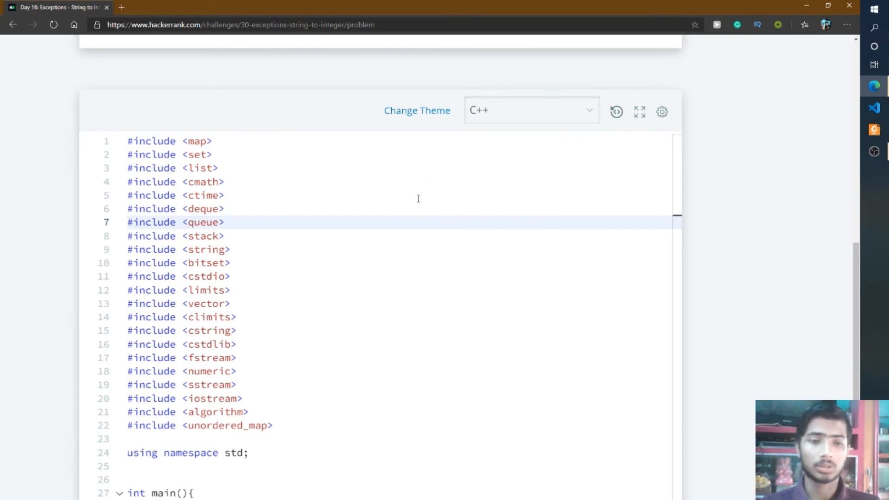
{"action": "scroll", "scroll_direction": "down", "scroll_amount": 3}
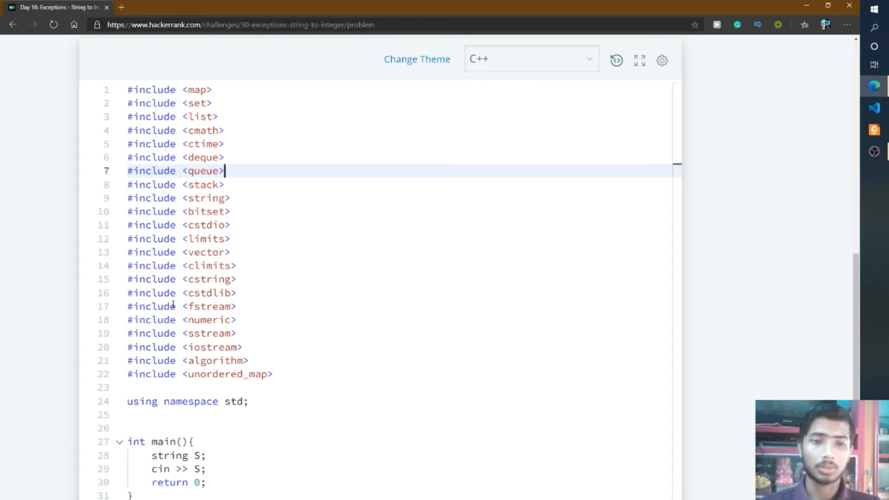
{"action": "scroll", "scroll_direction": "down", "scroll_amount": 3}
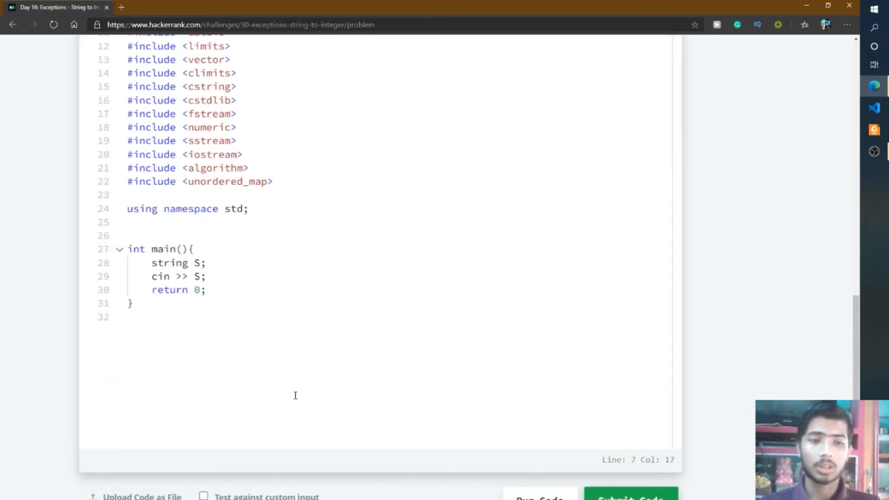
{"action": "mouse_move", "coordinate": [243, 264]}
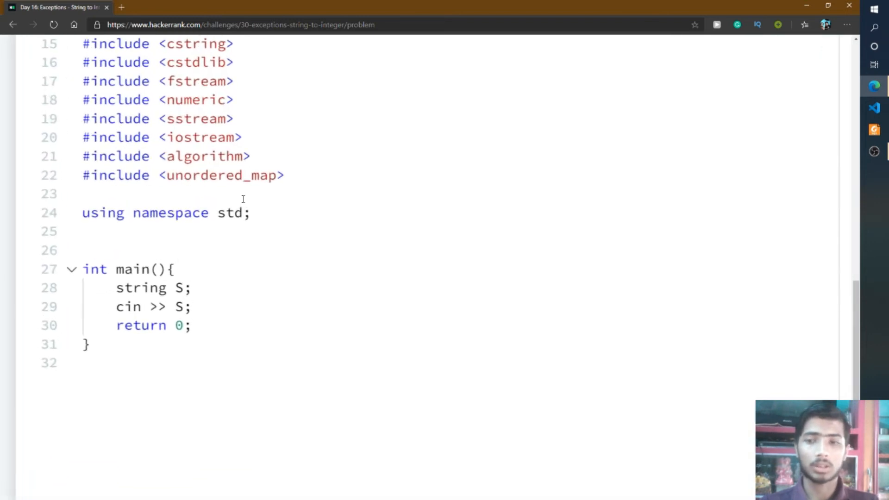
{"action": "mouse_move", "coordinate": [253, 257]}
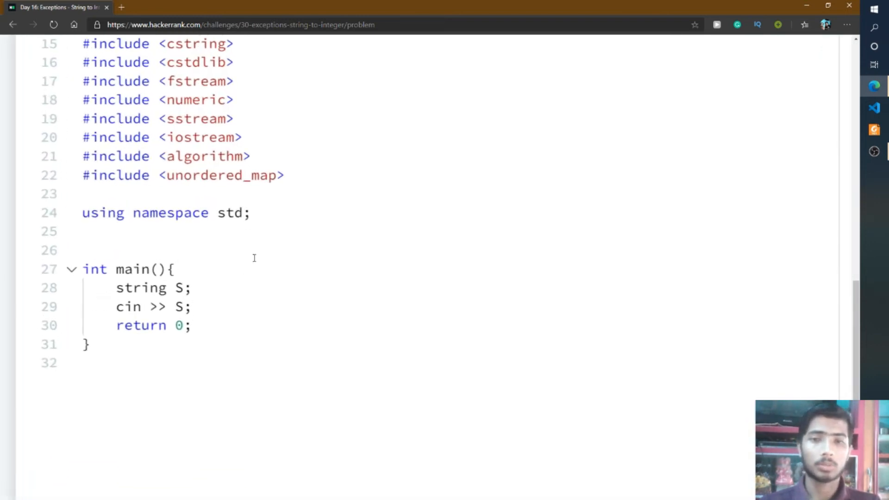
{"action": "mouse_move", "coordinate": [299, 253]}
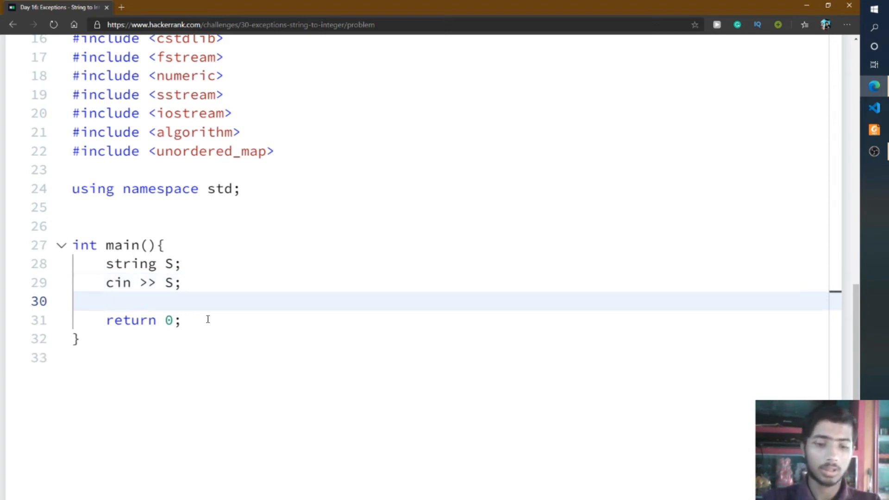
- Write a try block with int num = stoi(S); cout<<num<<endl;
{"action": "type", "text": "try"}
{"action": "type", "text": "int"}
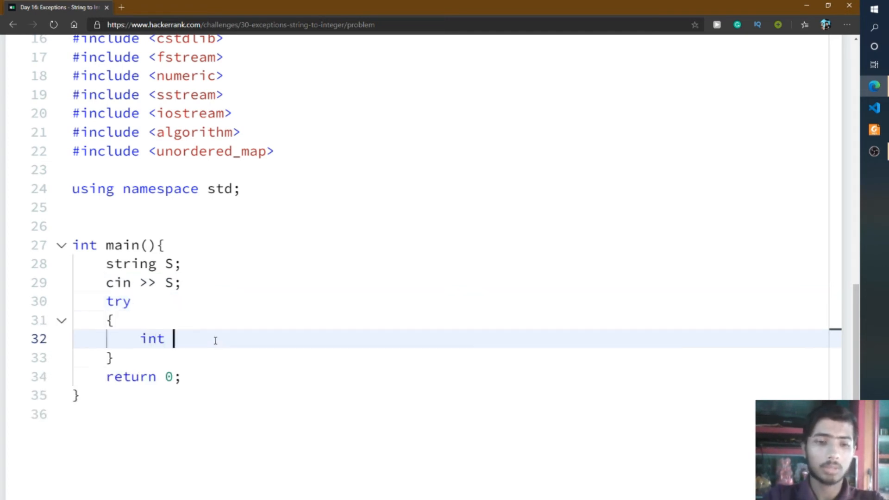
{"action": "type", "text": "num"}
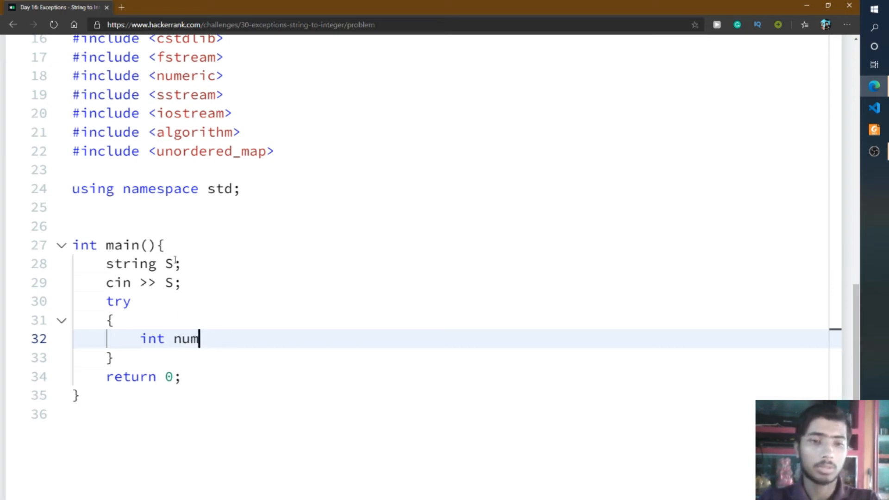
{"action": "mouse_move", "coordinate": [220, 329]}
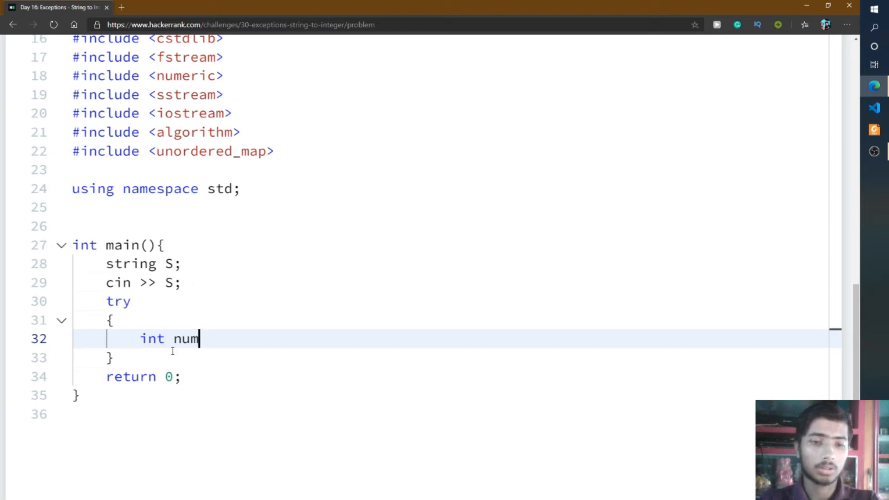
{"action": "mouse_move", "coordinate": [194, 356]}
{"action": "type", "text": " ="}
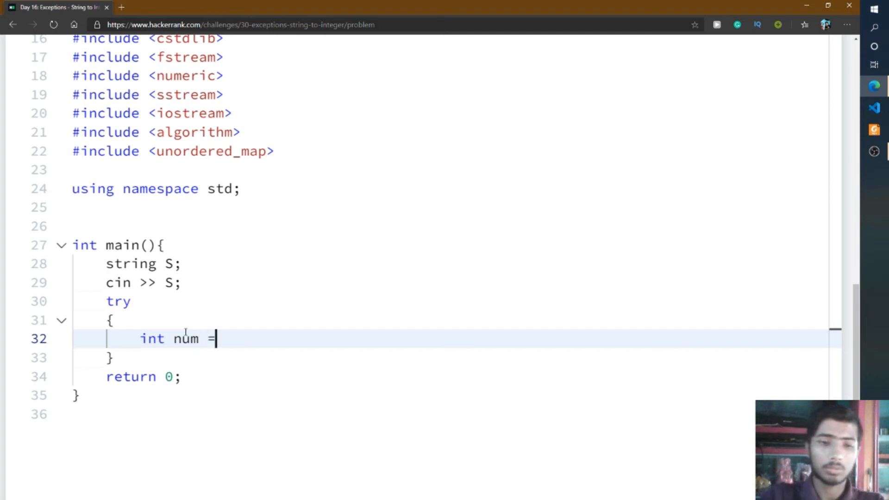
{"action": "type", "text": "sto"}
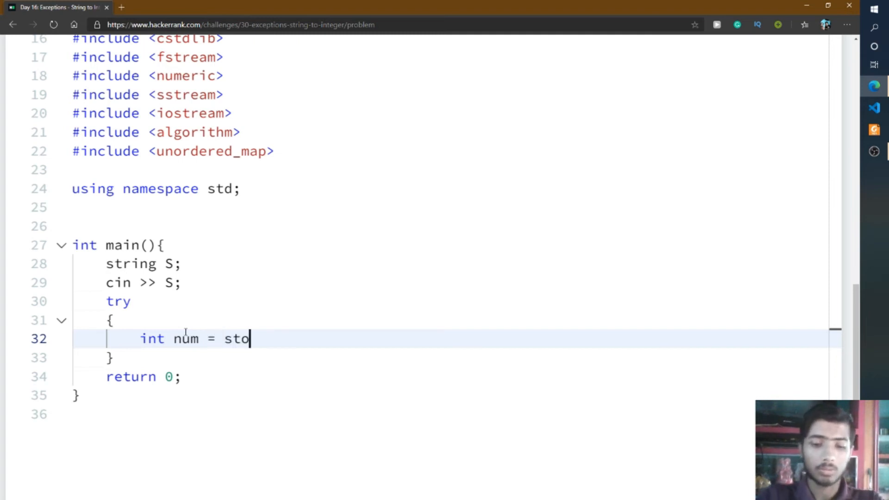
{"action": "type", "text": "i()"}
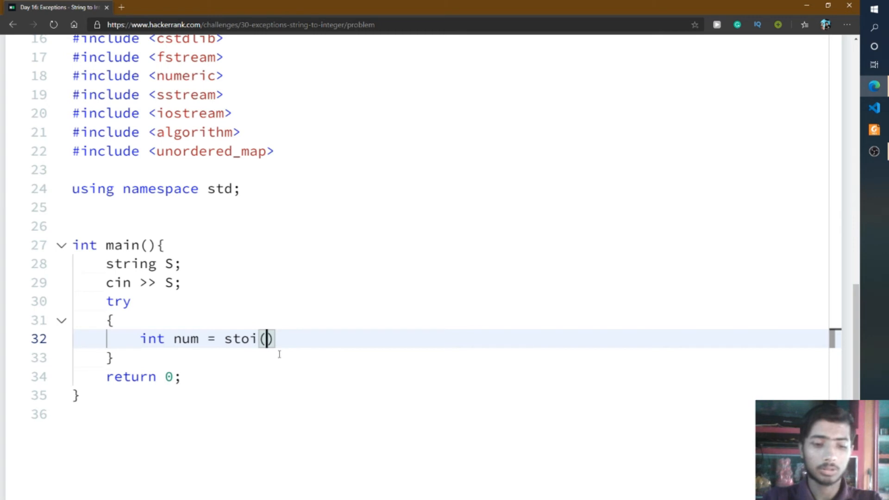
{"action": "type", "text": "S);"}
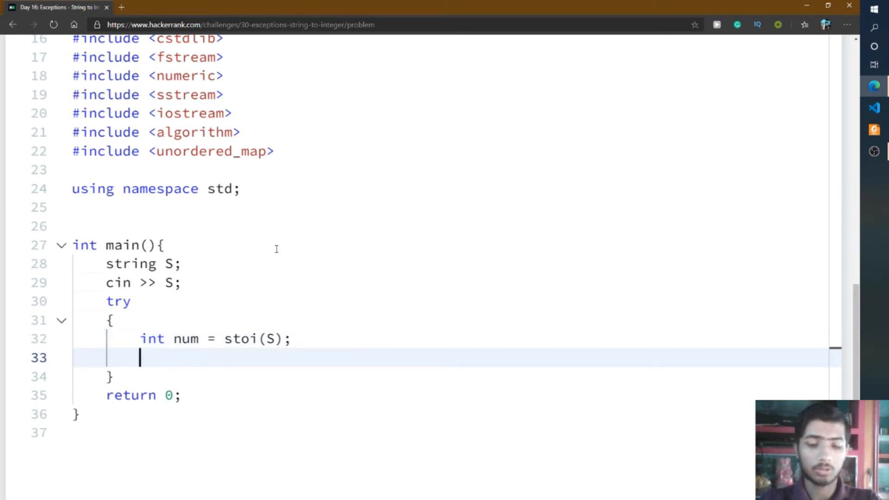
{"action": "type", "text": "cout<<nu"}
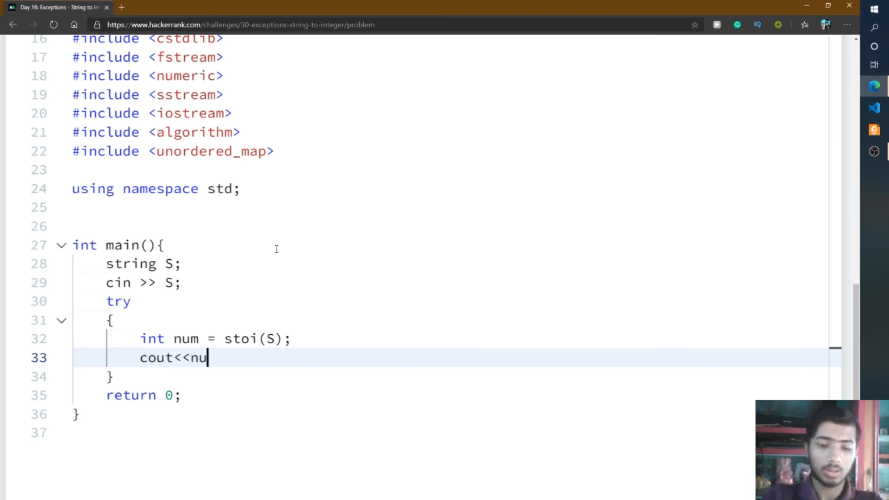
{"action": "type", "text": "m<<endl;"}
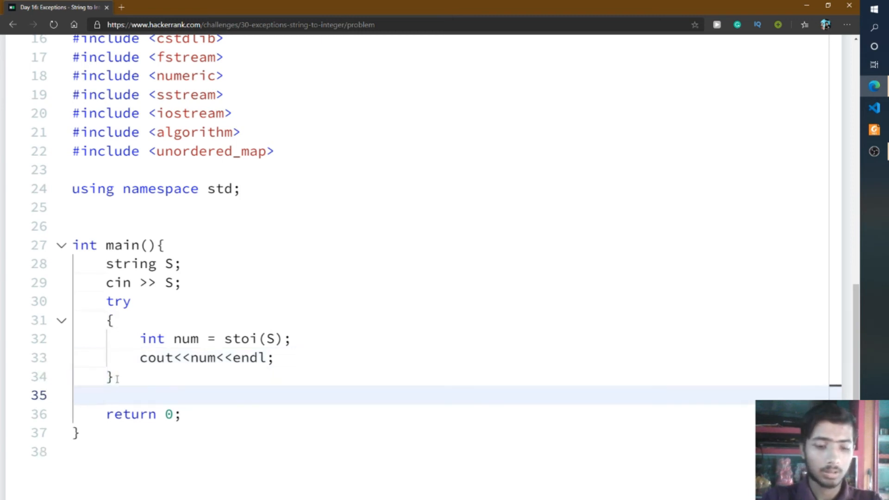
- Add catch(exception) printing cout<<"Bad String"<< after the try block
{"action": "type", "text": "catch()"}
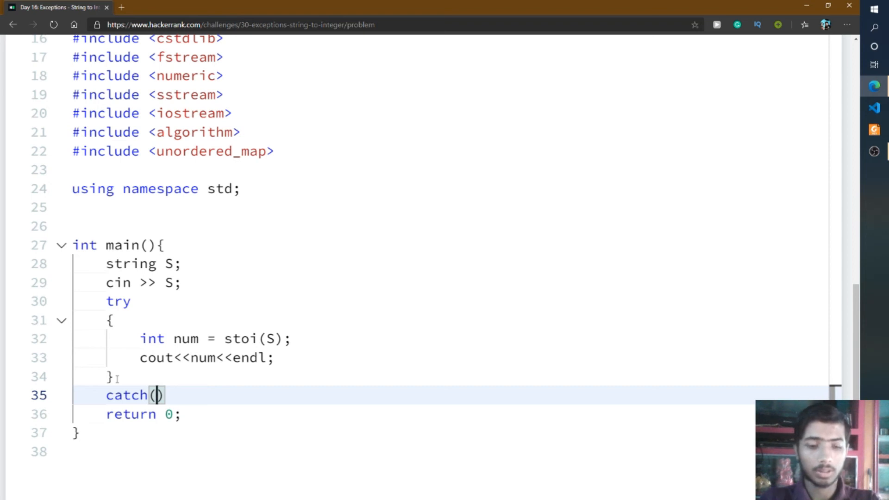
{"action": "type", "text": "exception"}
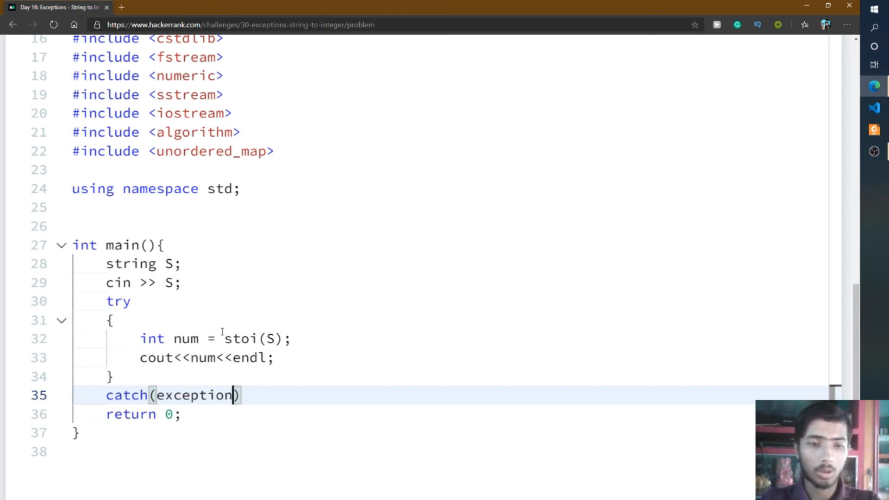
{"action": "mouse_move", "coordinate": [191, 367]}
{"action": "type", "text": "{"}
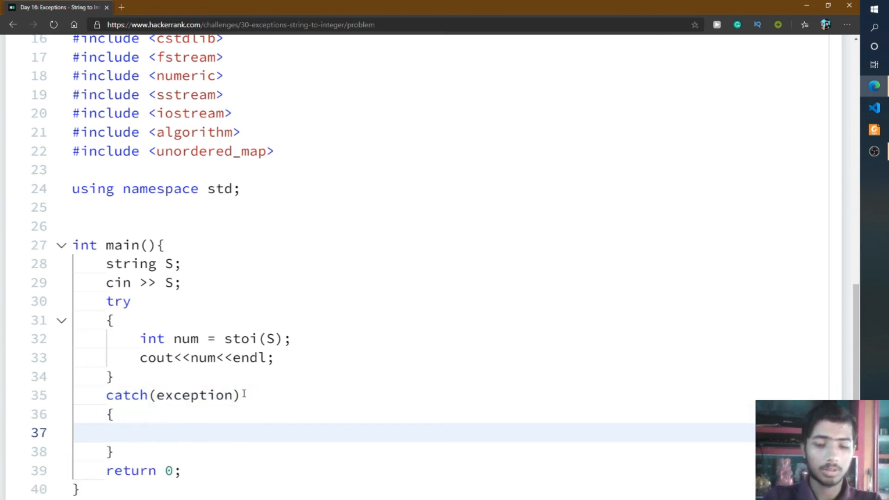
{"action": "type", "text": "cout<<\"Ba\""}
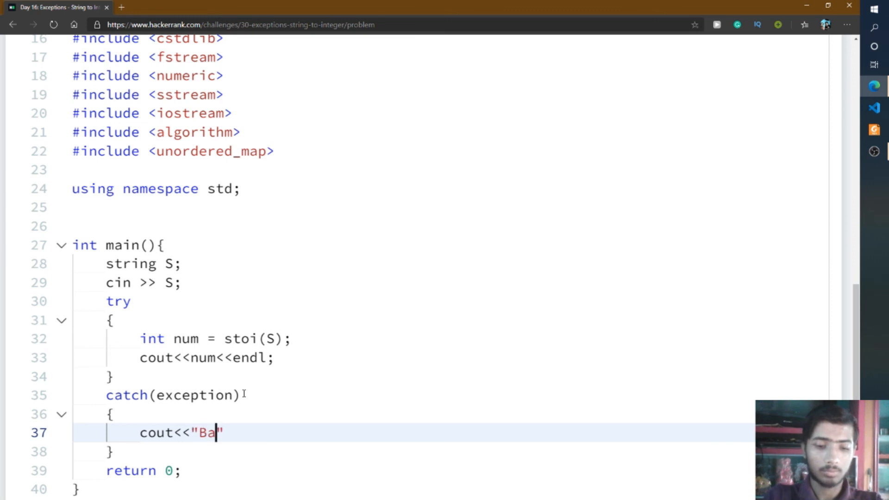
{"action": "type", "text": "d St"}
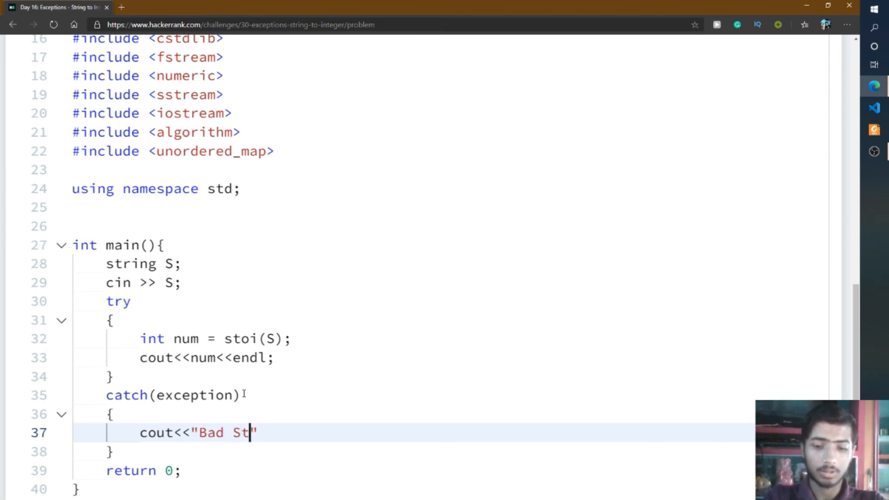
{"action": "type", "text": "ring\"<<"}
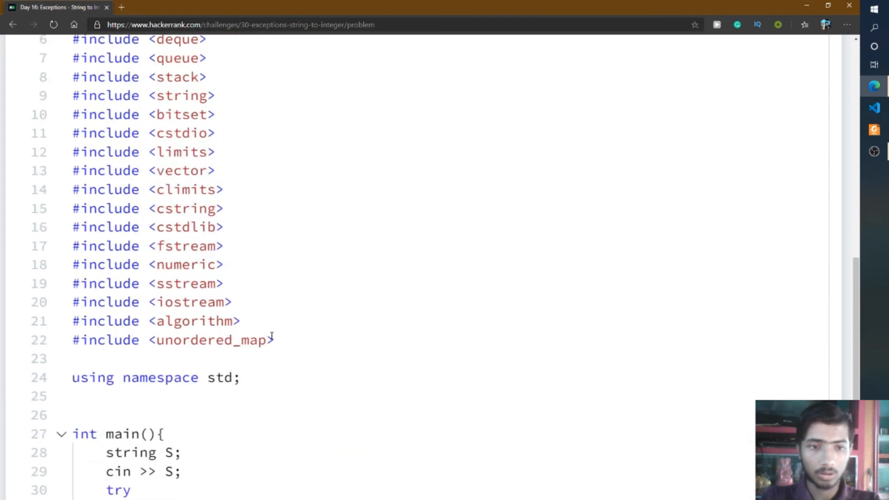
- Run the try/catch solution against the sample test case
{"action": "scroll", "scroll_direction": "down", "scroll_amount": 3}
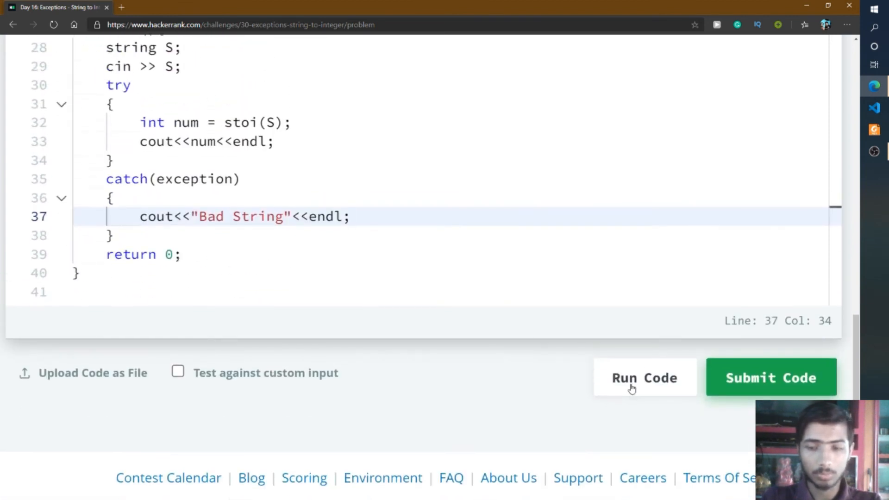
{"action": "left_click", "coordinate": [644, 378]}
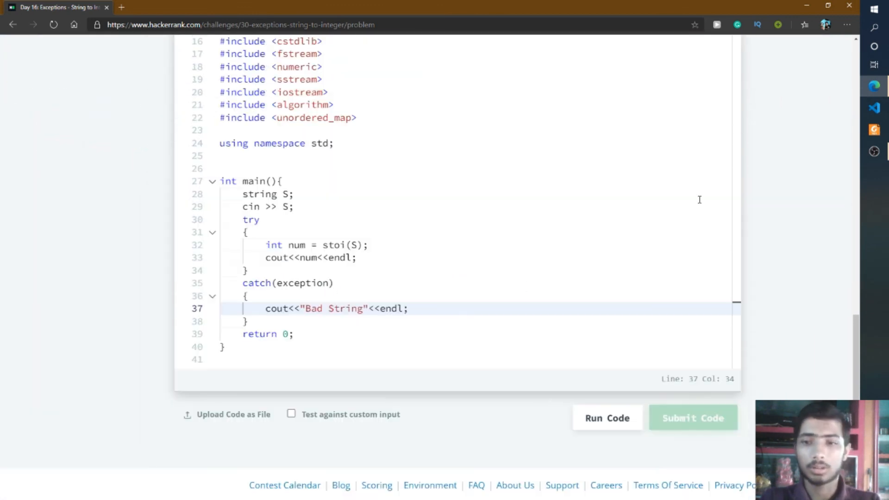
- Submit the C++ solution and confirm all test cases pass for 30 points
{"action": "left_click", "coordinate": [692, 418]}
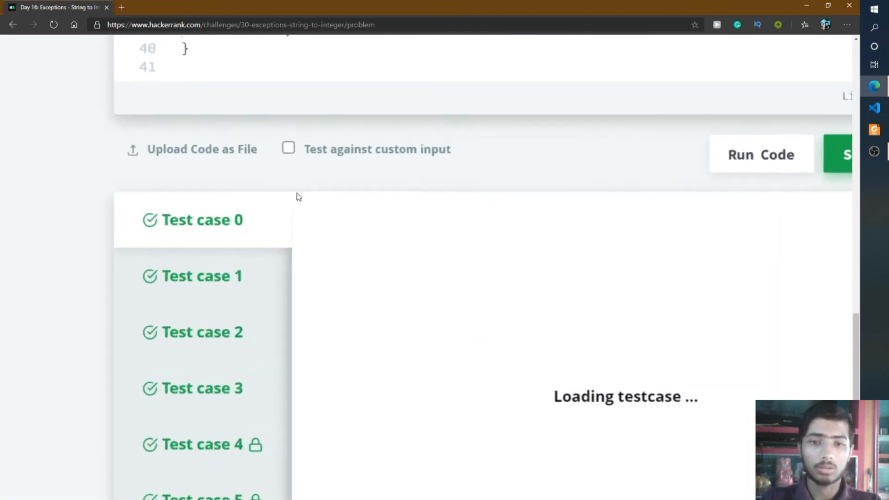
{"action": "left_click", "coordinate": [845, 154]}
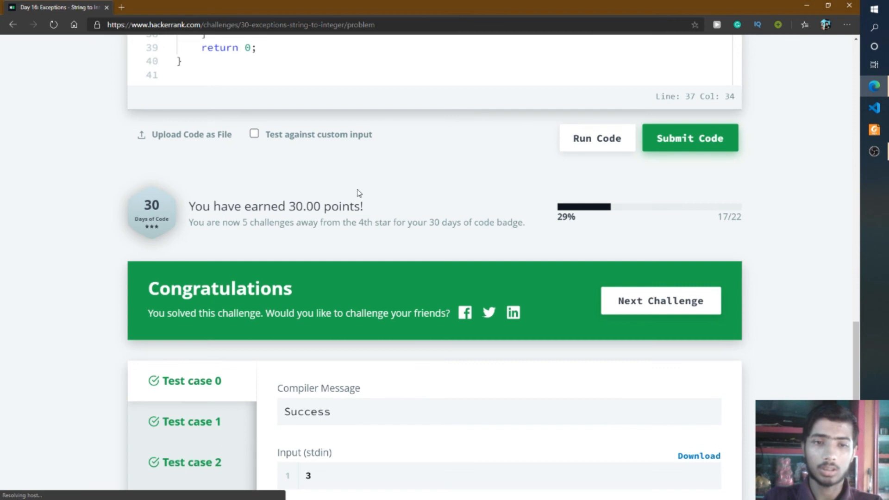